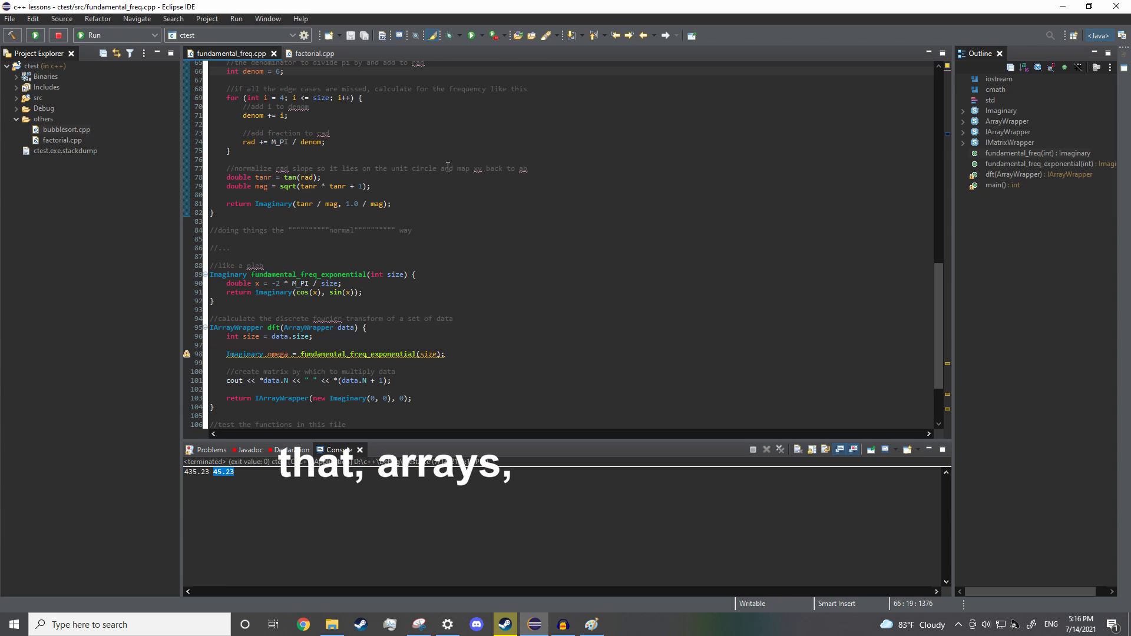
- In Paint, draw the closing bracket of A[i] and begin an arrow away from it
left_click(590, 624)
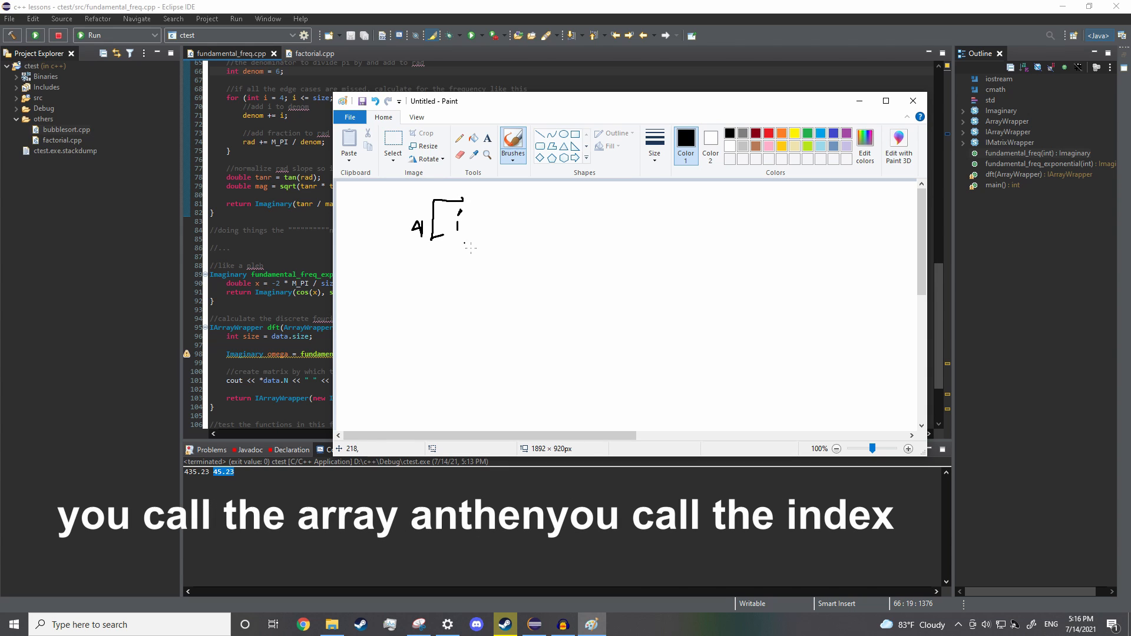
left_click_drag(462, 198, 509, 235)
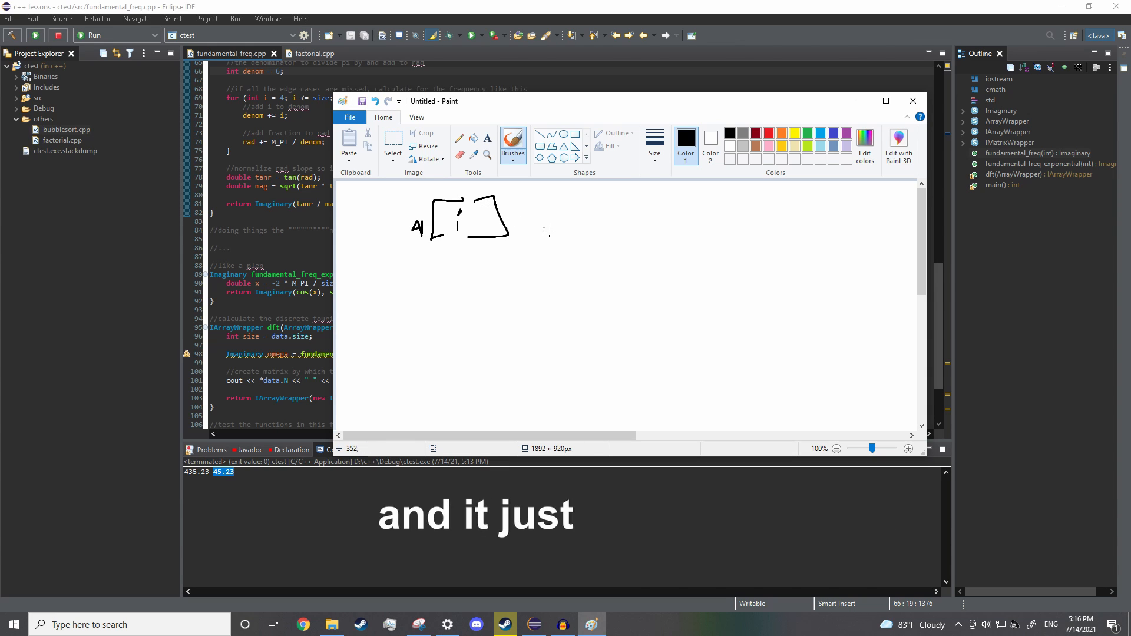
left_click_drag(572, 221, 707, 217)
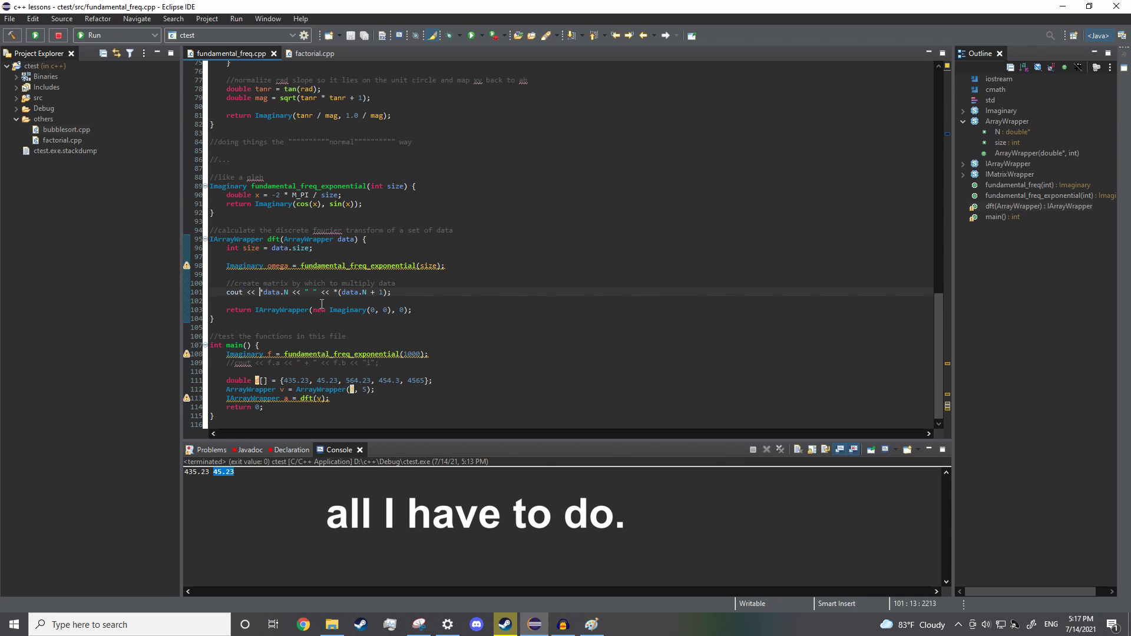
double_click(274, 293)
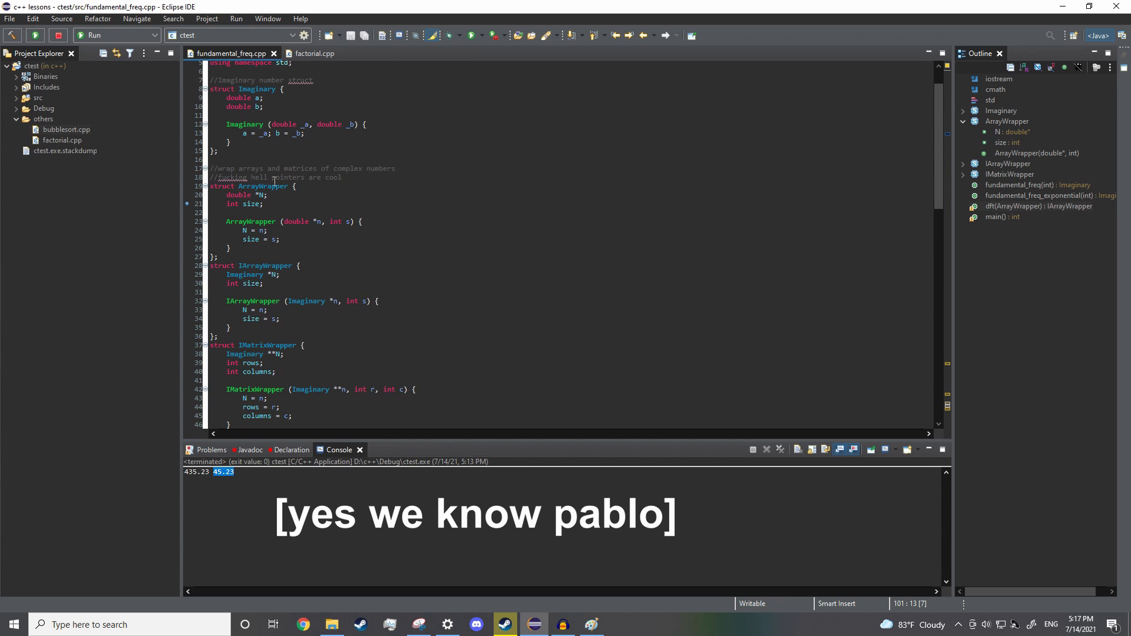
scroll("down", 3)
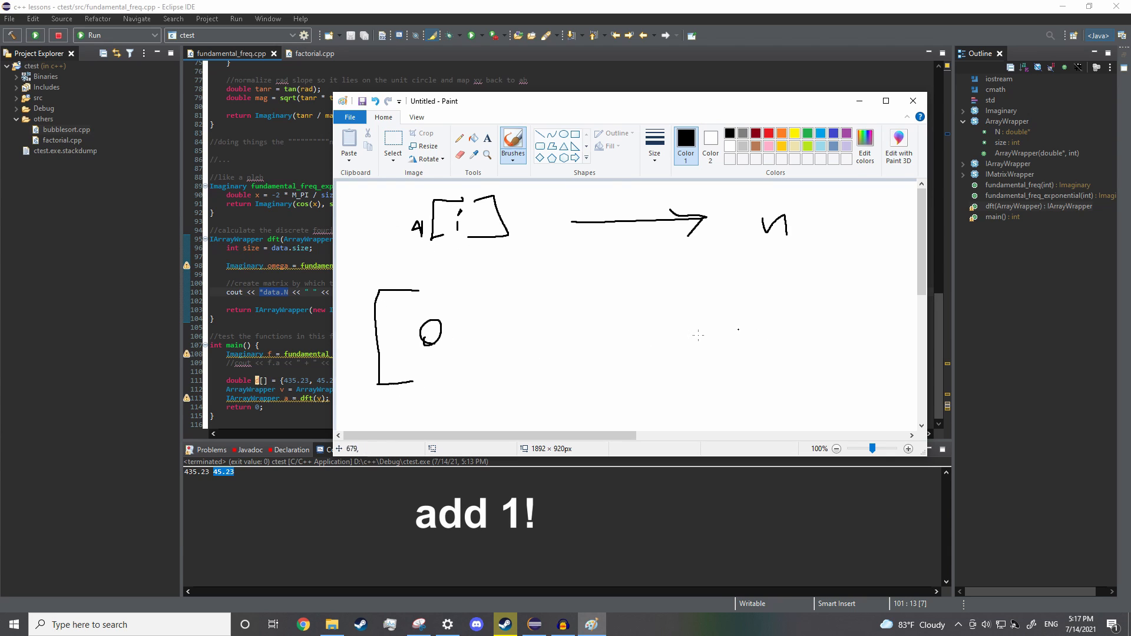
- Add another brush stroke to the A[i] indexing sketch in Paint
left_click_drag(505, 357, 585, 361)
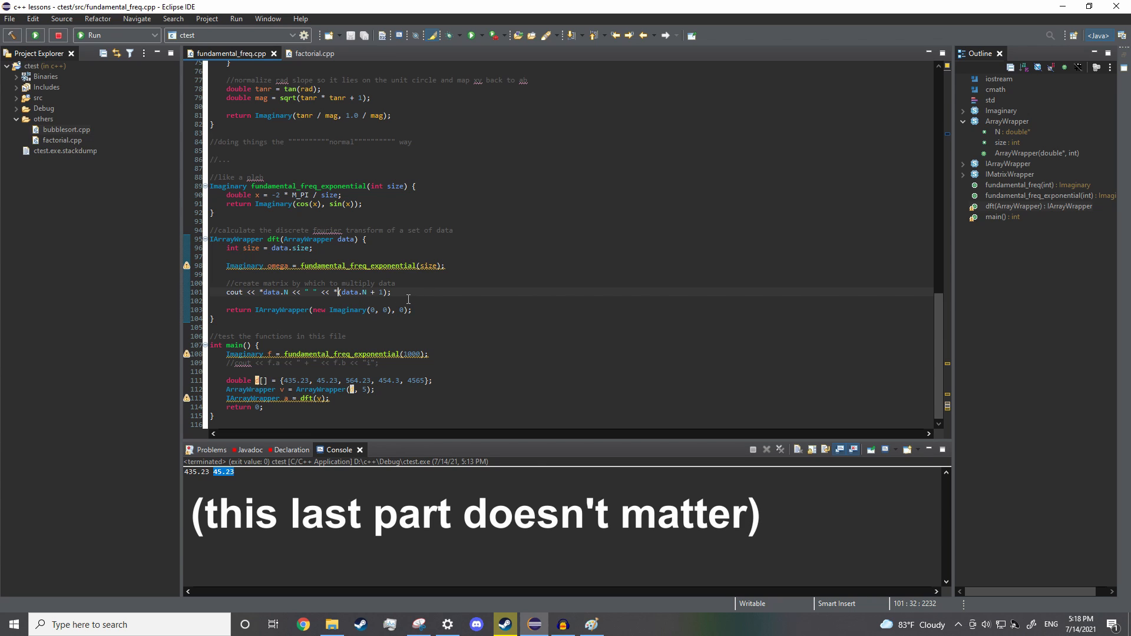
- Rerun the project so the console prints 435.23 45.23
left_click(35, 35)
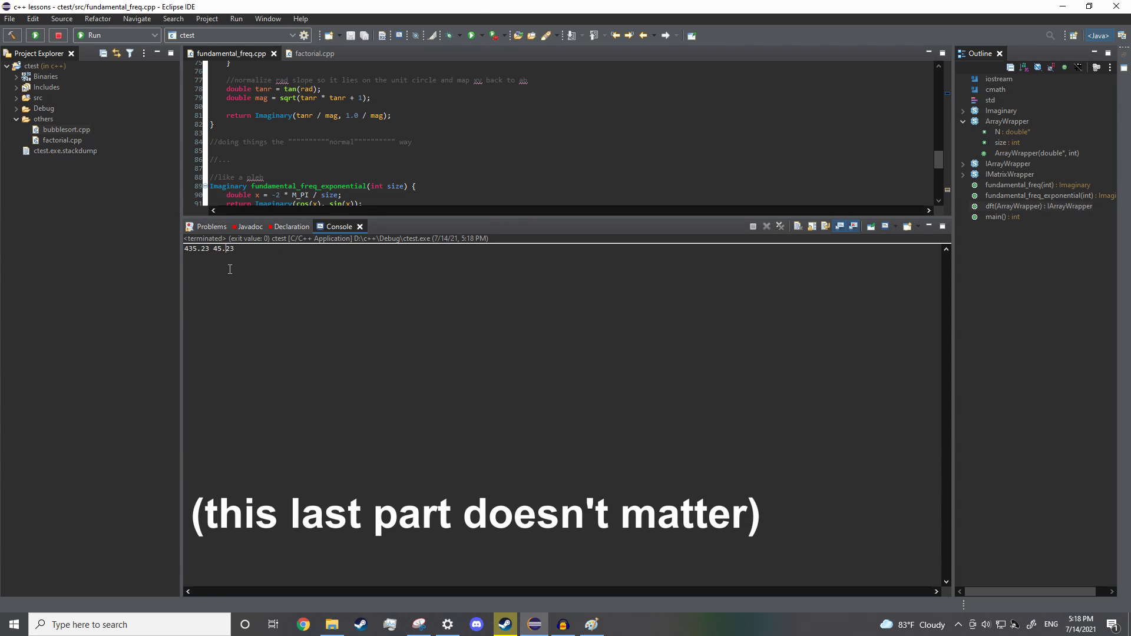
mouse_move(205, 262)
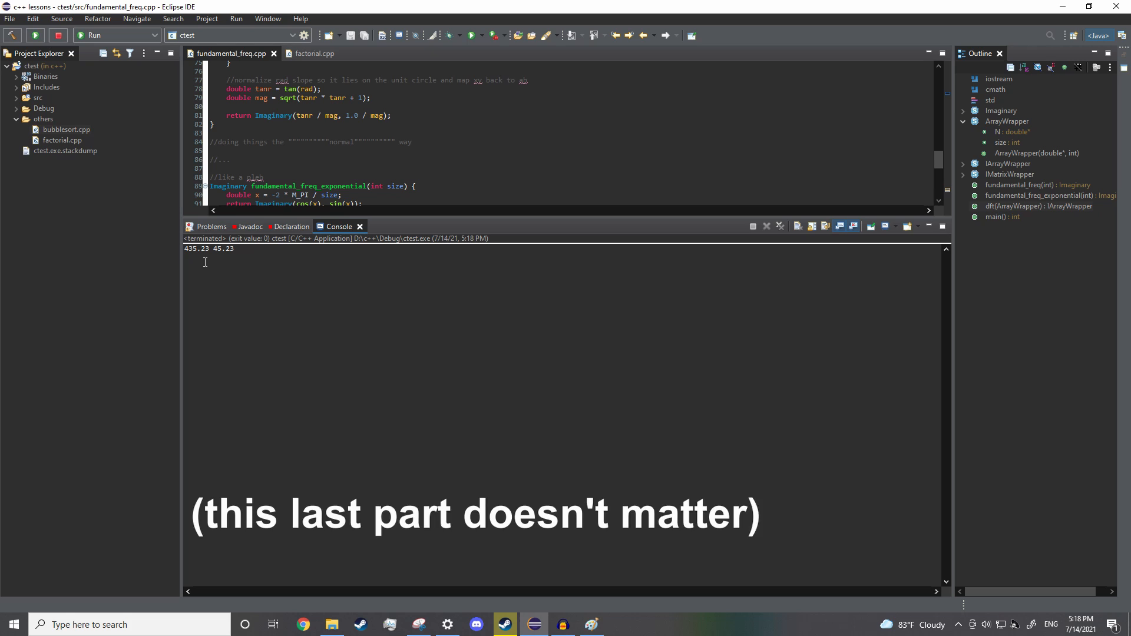